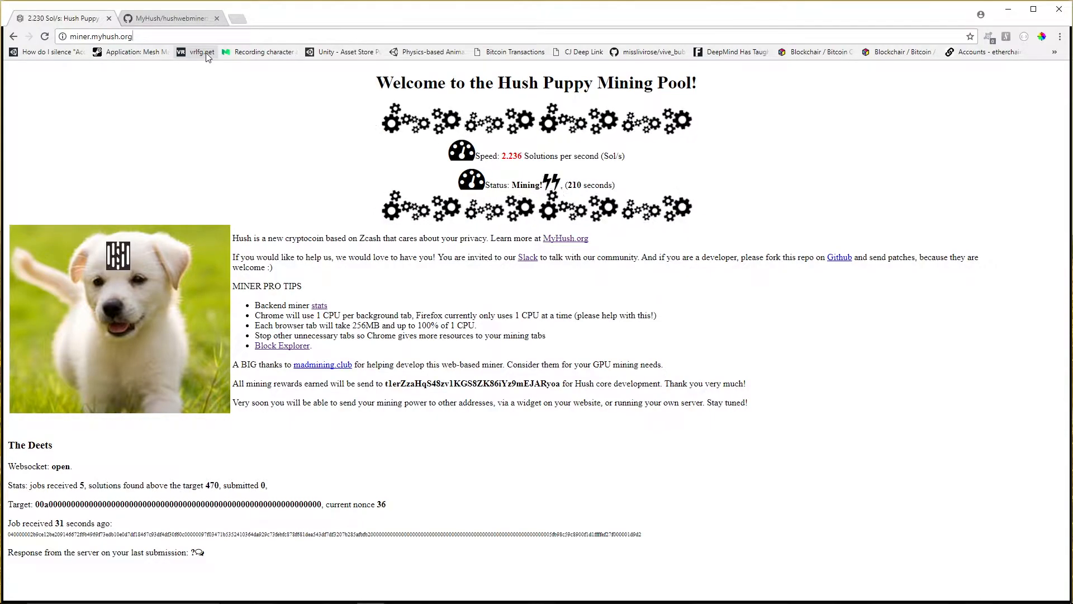
Step: Return to the first miner.myhush.org mining pool tab after viewing the repo
double_click(472, 383)
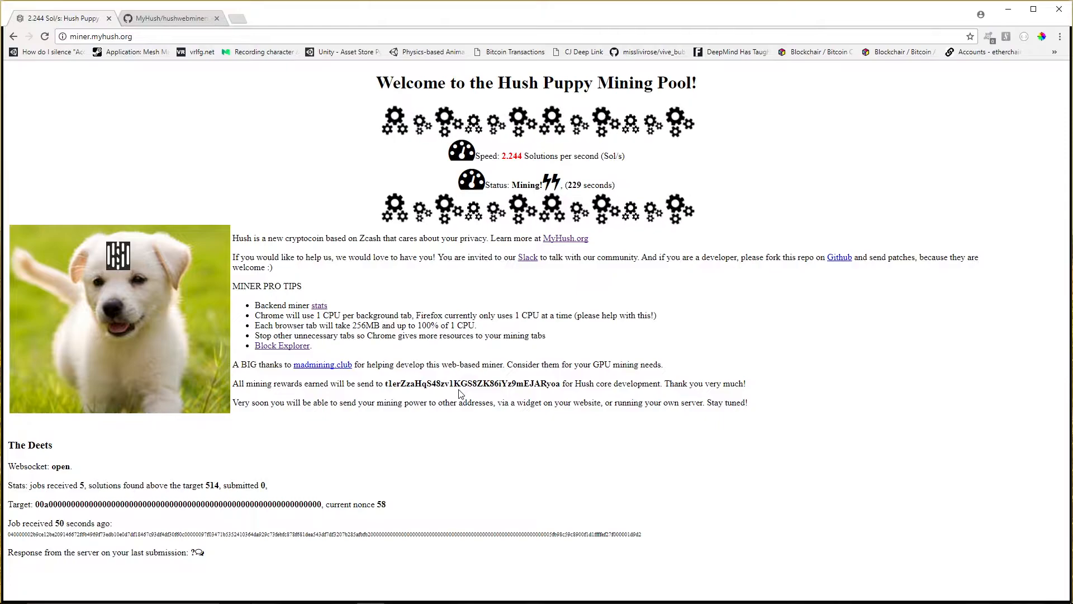
mouse_move(366, 152)
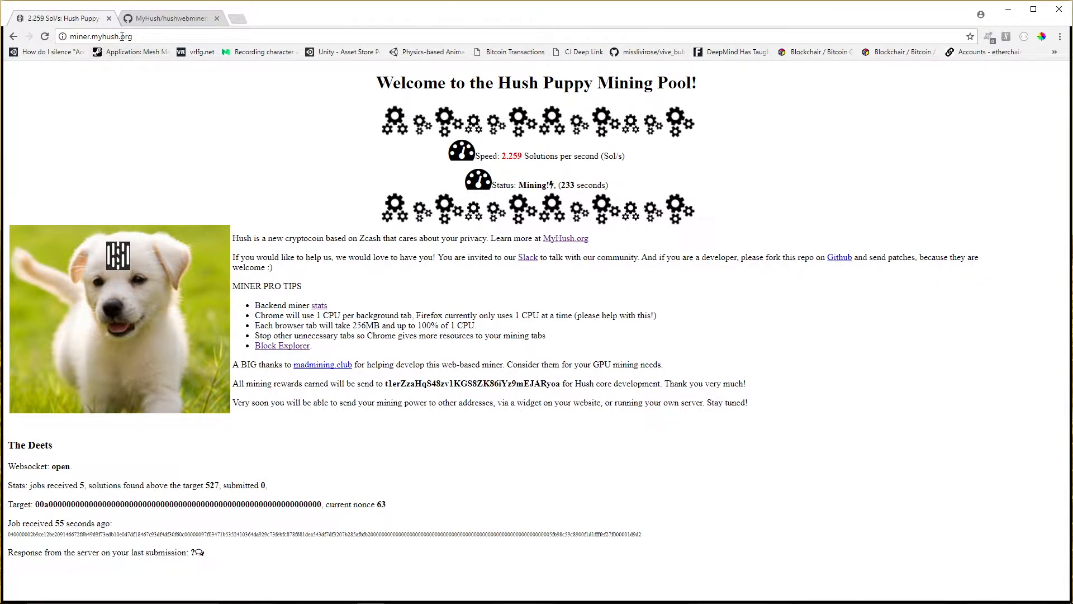
mouse_move(373, 301)
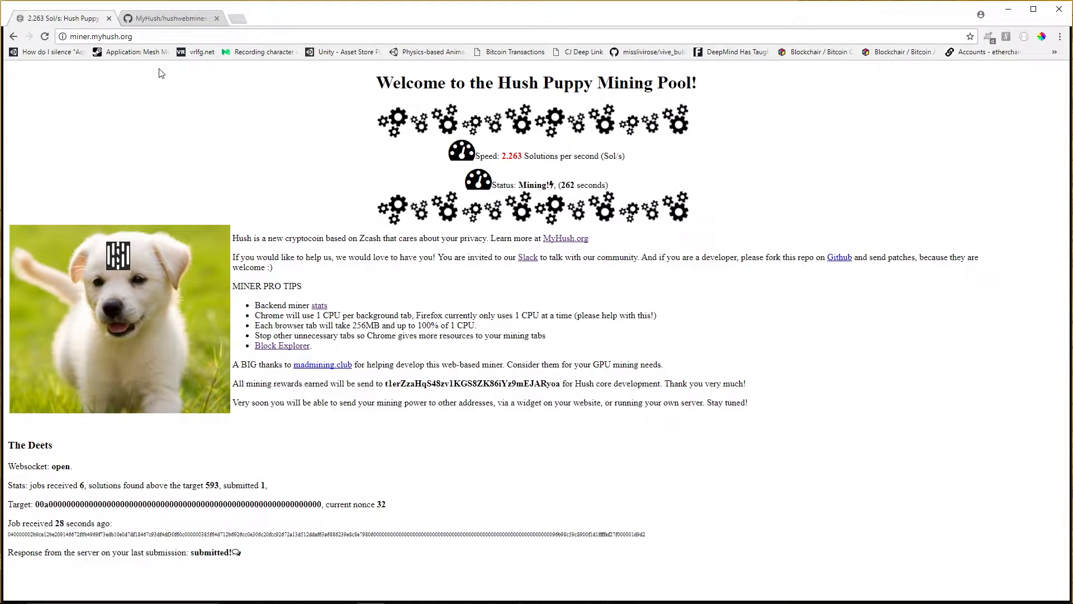
click(102, 36)
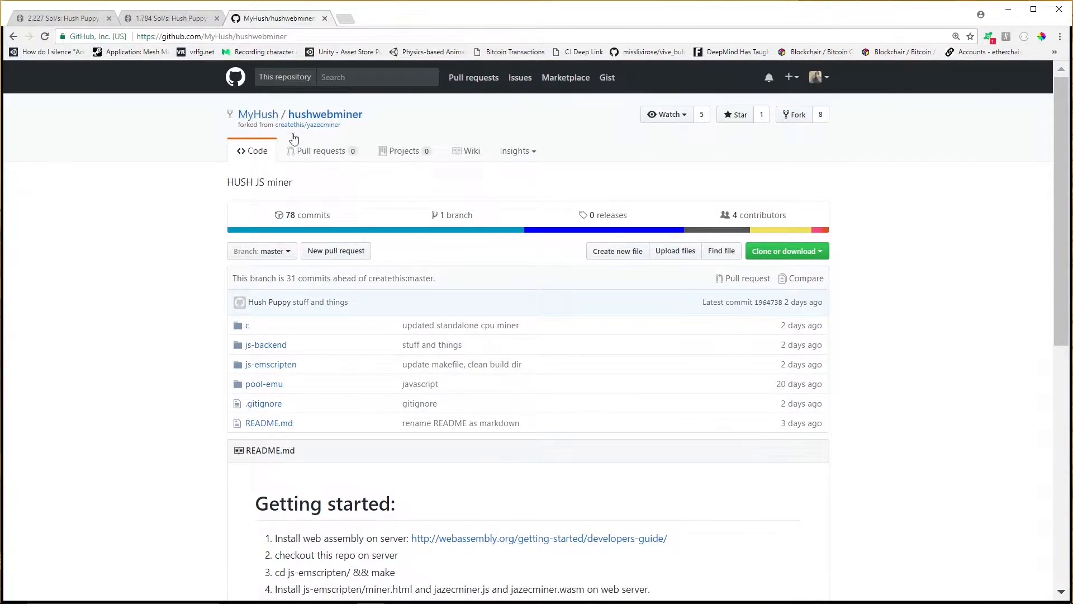
mouse_move(383, 242)
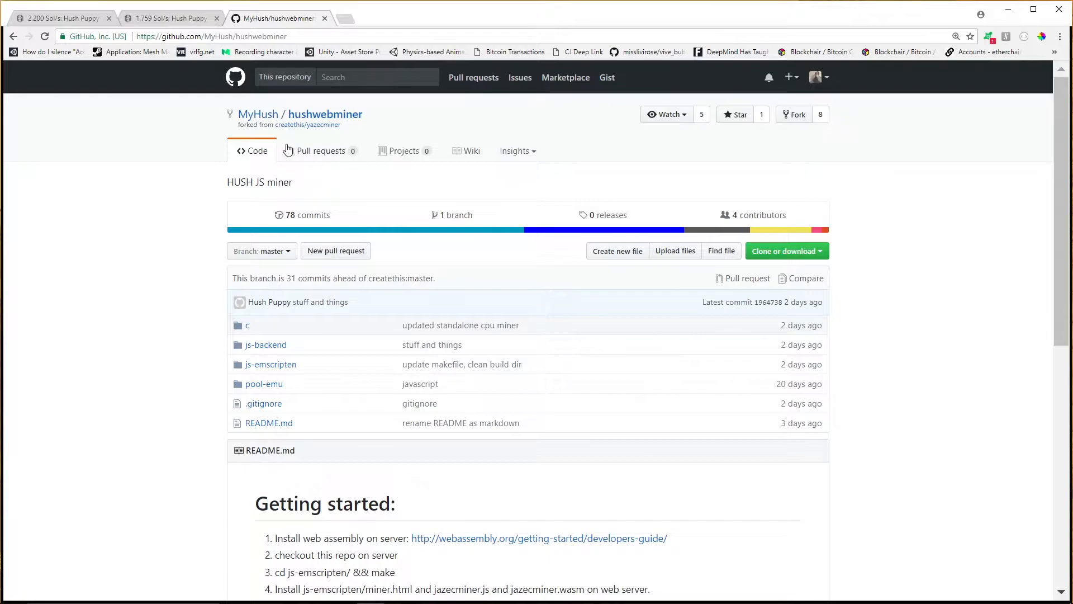
Step: Read the README's Getting started and CPU JS miner sections, highlighting the word WebAssembly
scroll(down, 3)
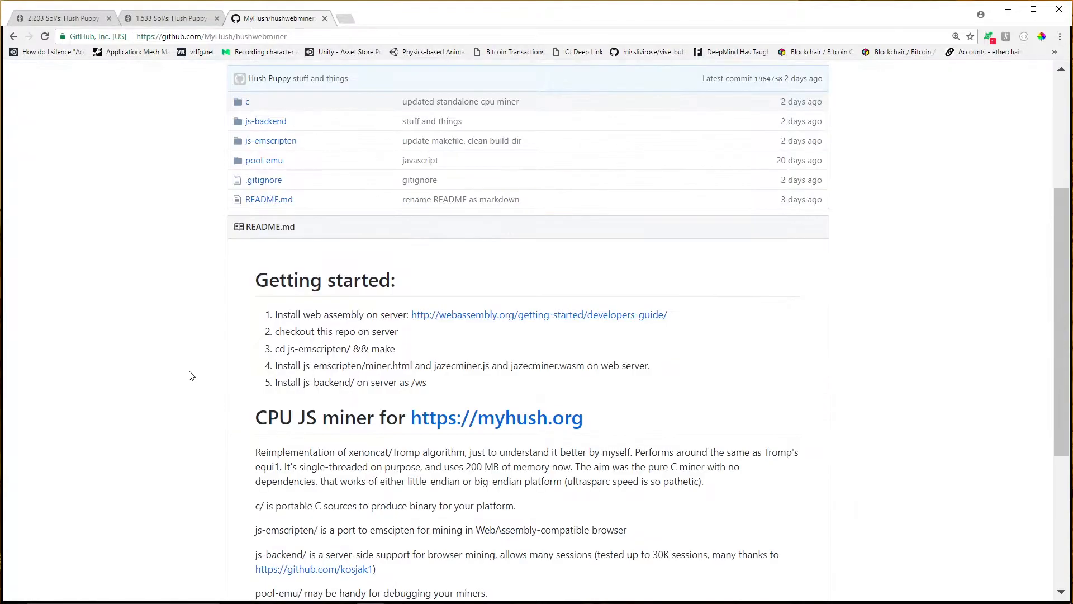
double_click(506, 528)
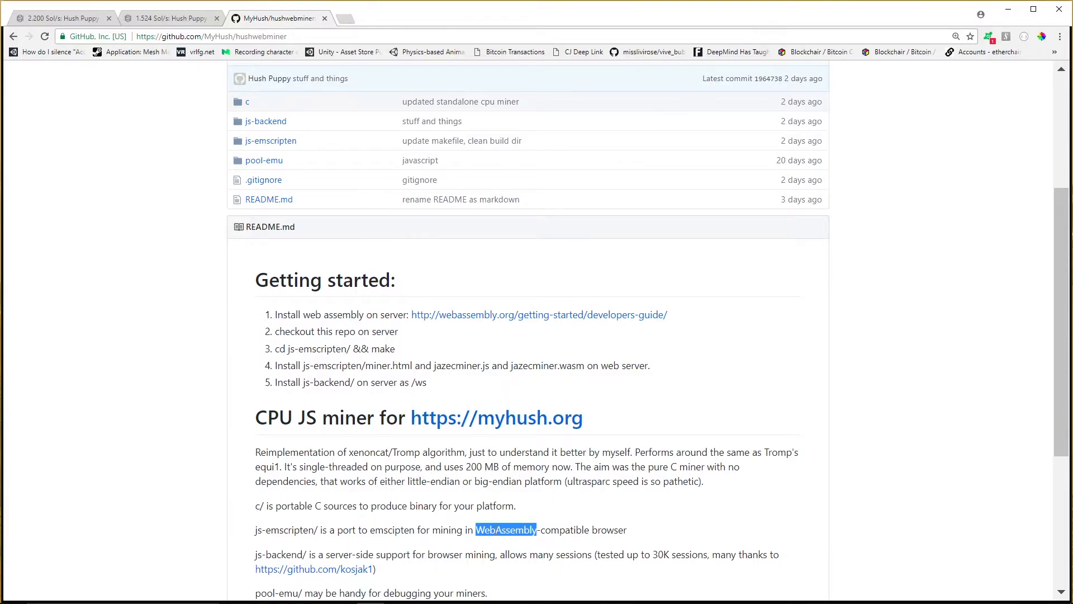
scroll(up, 3)
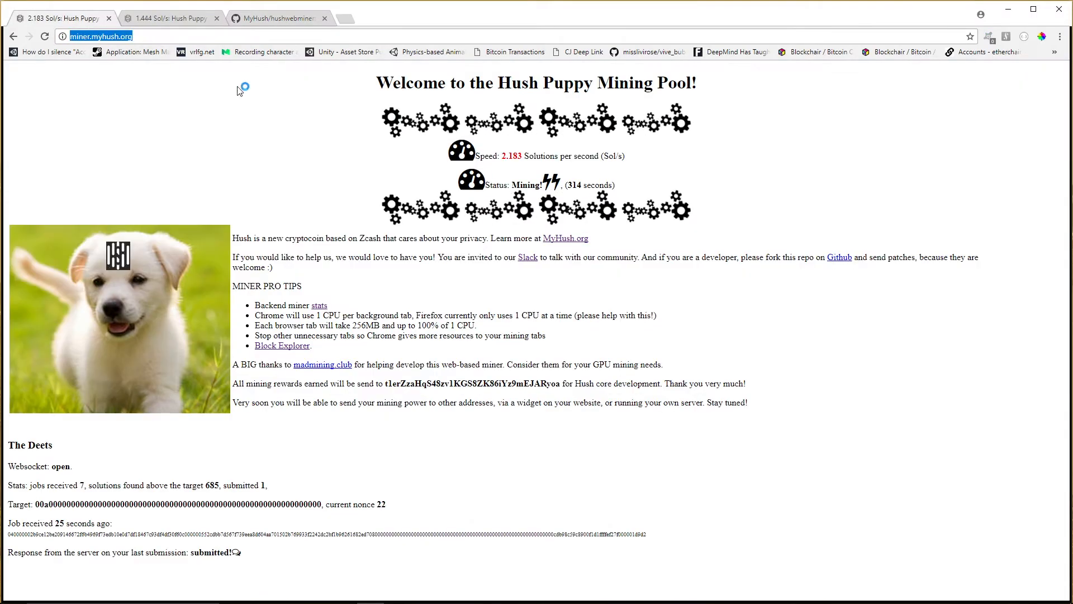
mouse_move(852, 413)
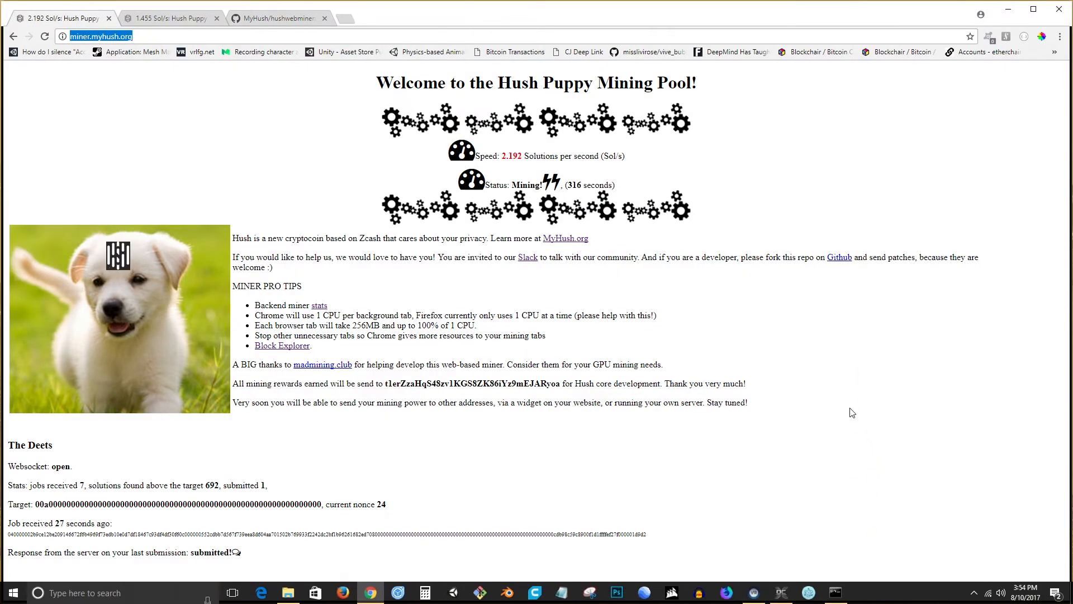